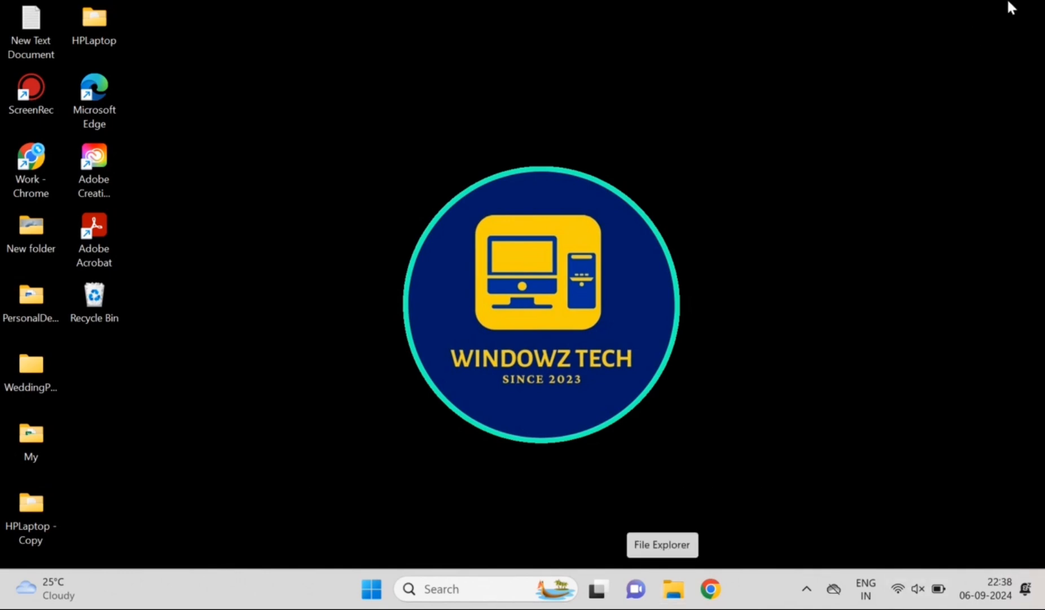
mouse_move(903, 604)
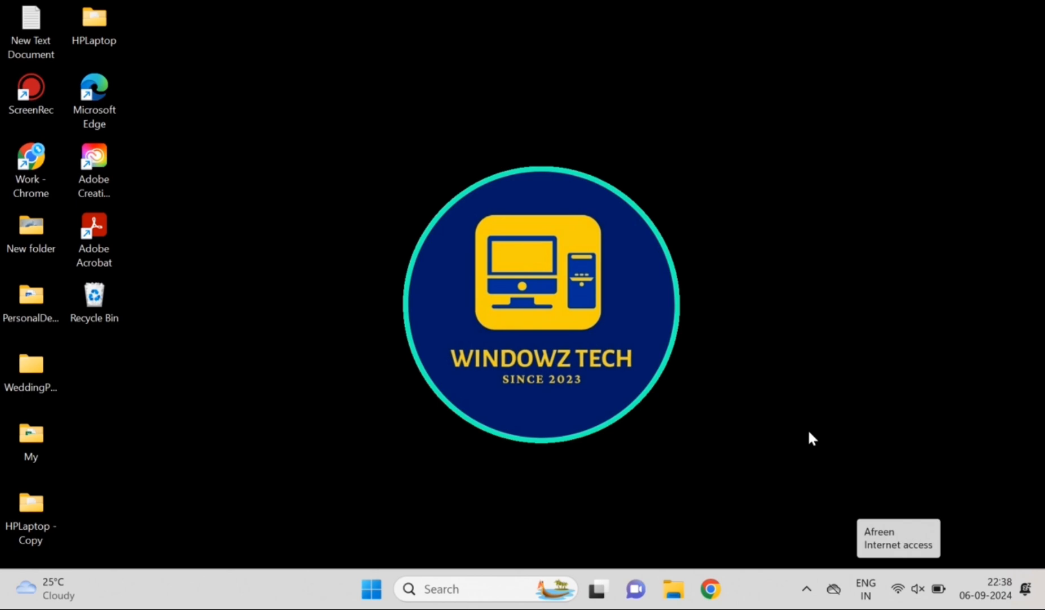
mouse_move(805, 438)
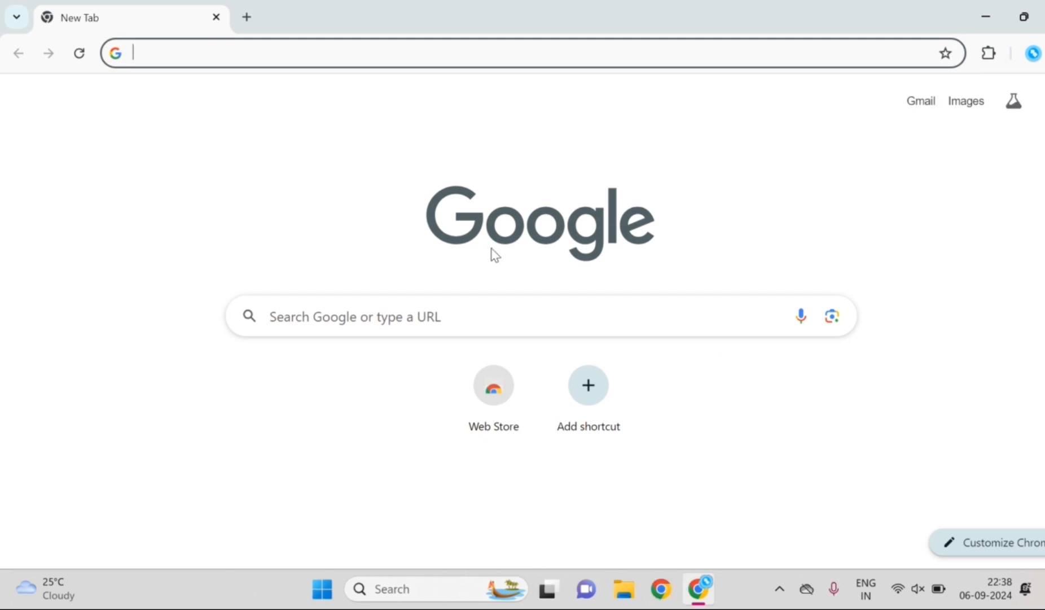
Search 'flipkart' on Google, open the Flipkart homepage, then close Chrome
text(fl)
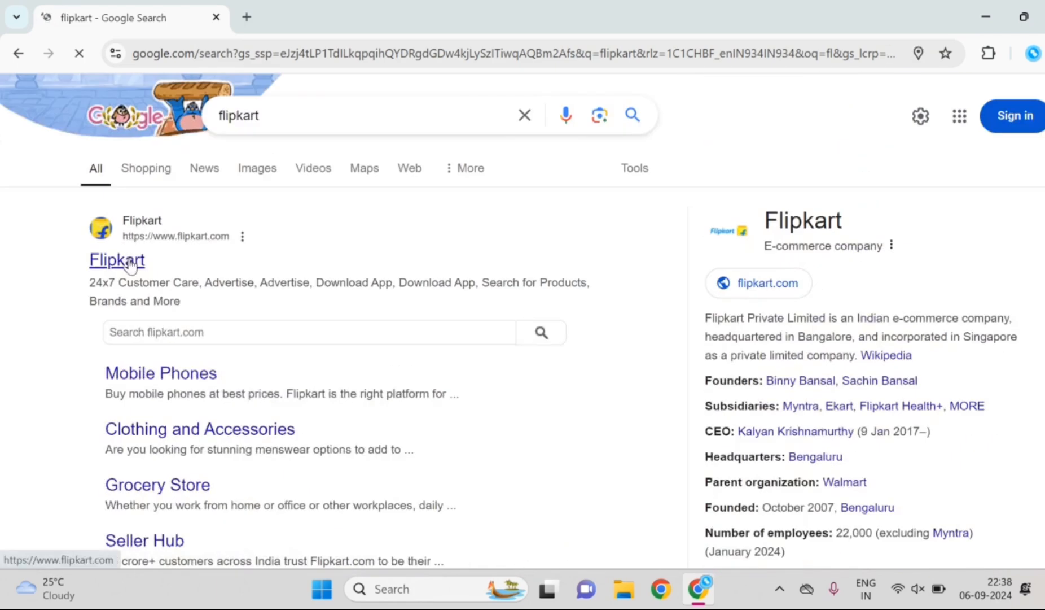
click(116, 259)
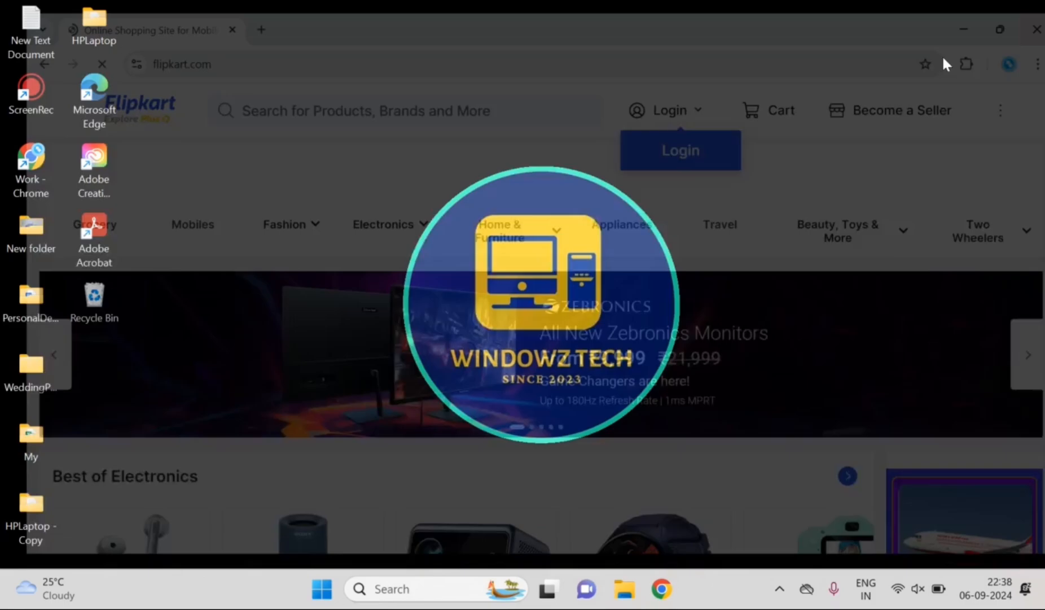
click(1036, 30)
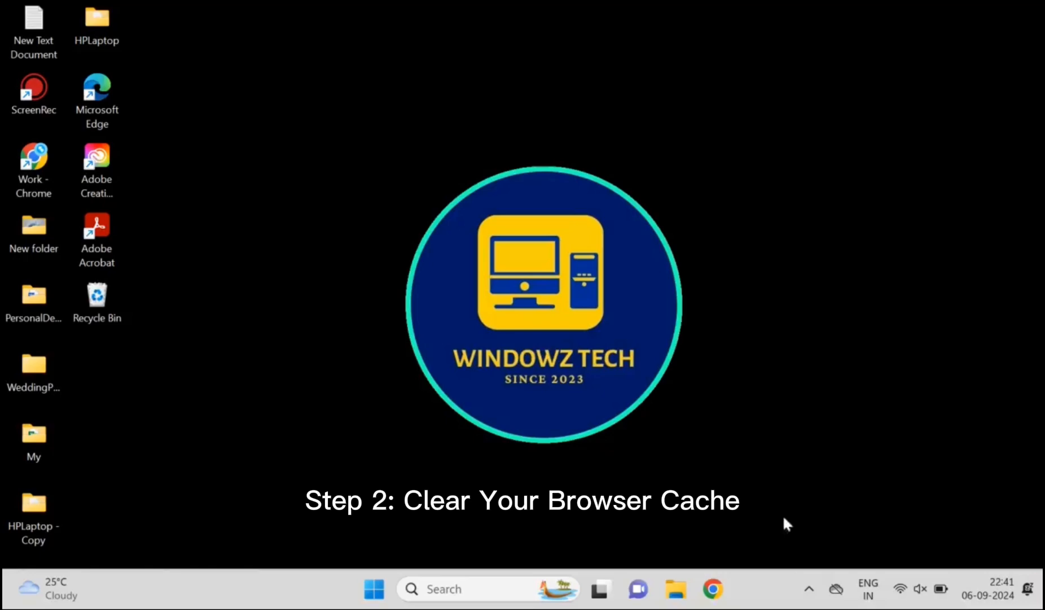
Delete Chrome's cached images and files for All time, keeping history and cookies
click(713, 588)
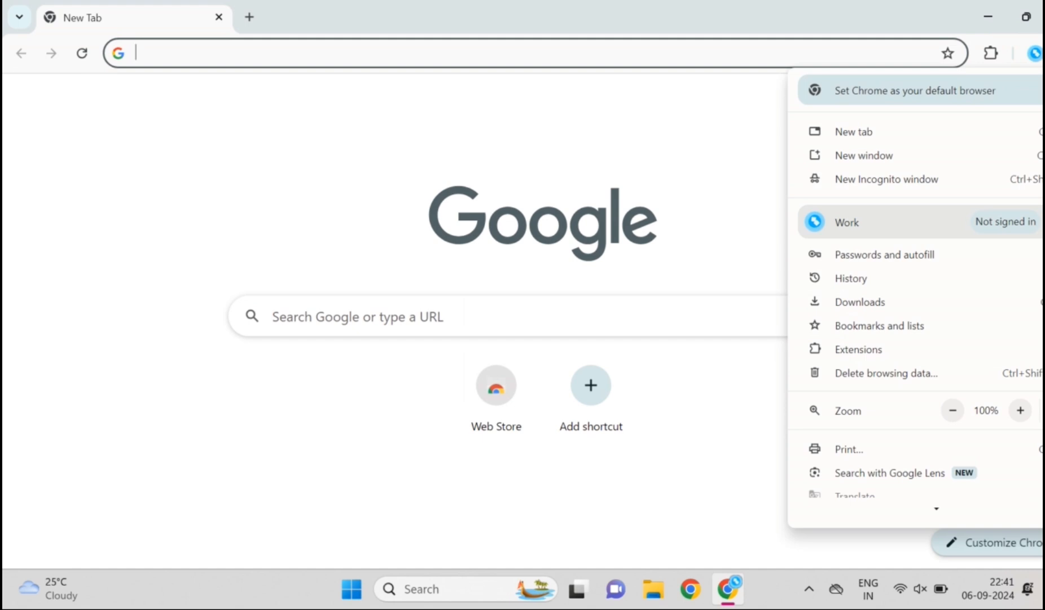
mouse_move(920, 400)
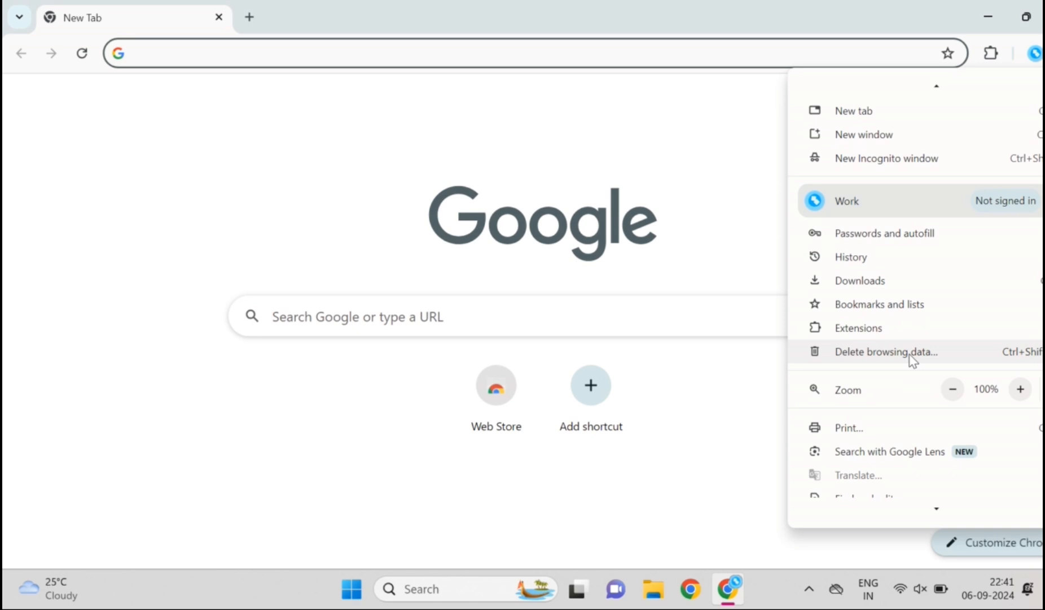
click(887, 352)
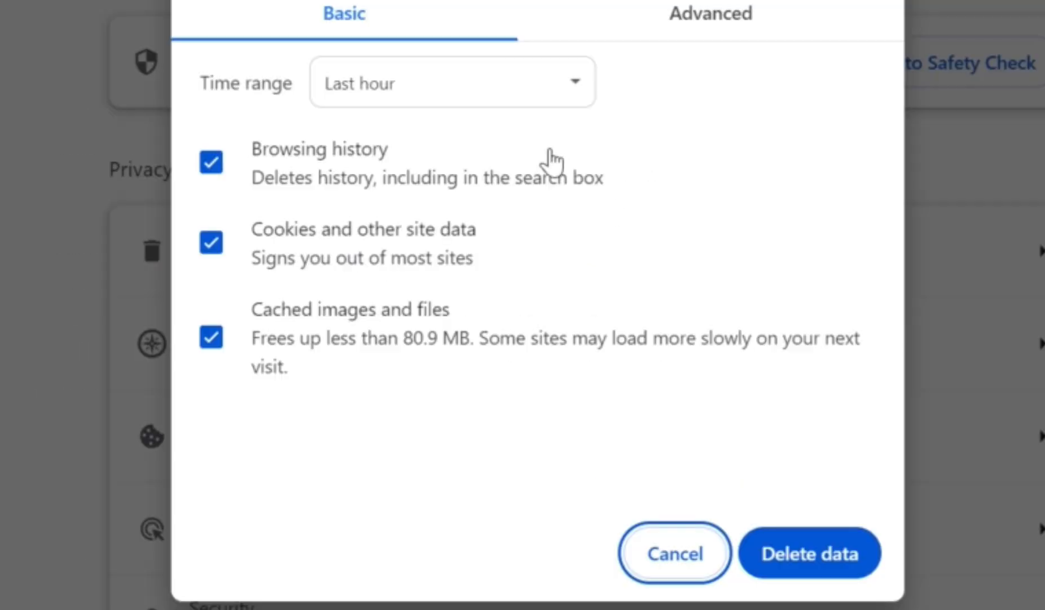
click(452, 82)
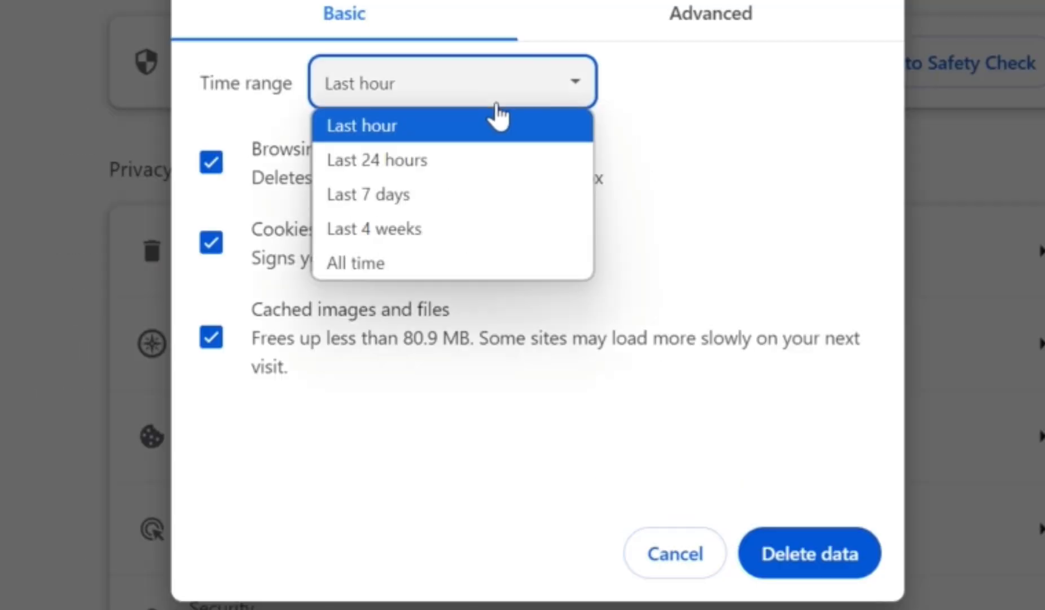
click(357, 262)
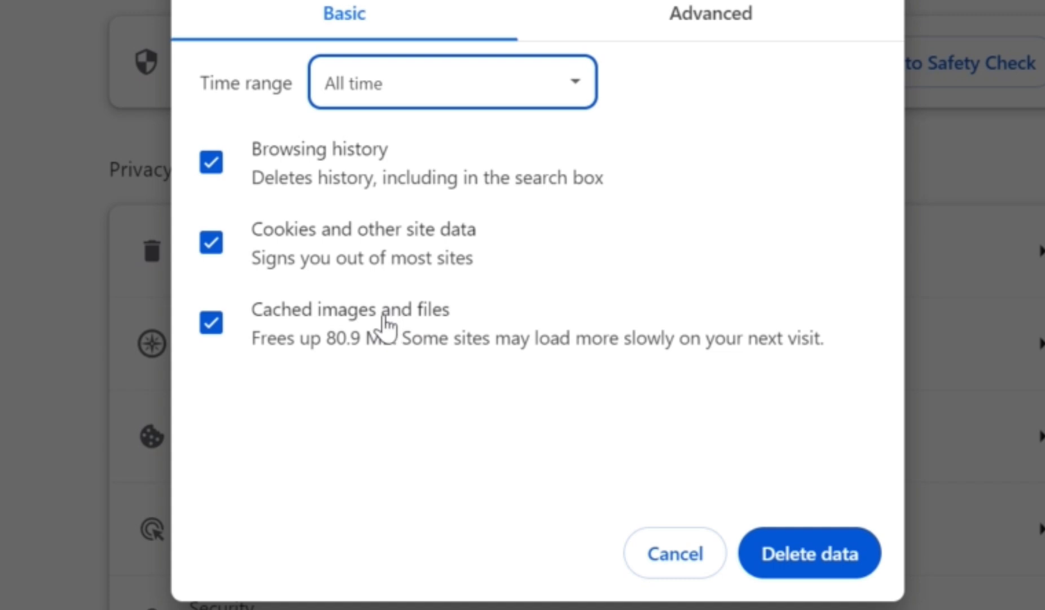
mouse_move(391, 258)
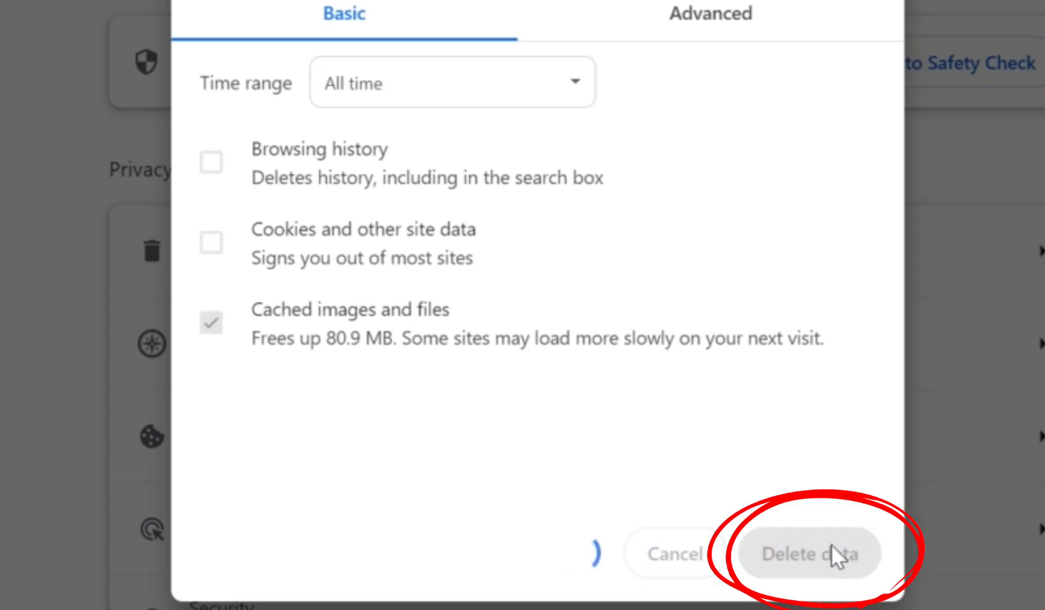
click(809, 553)
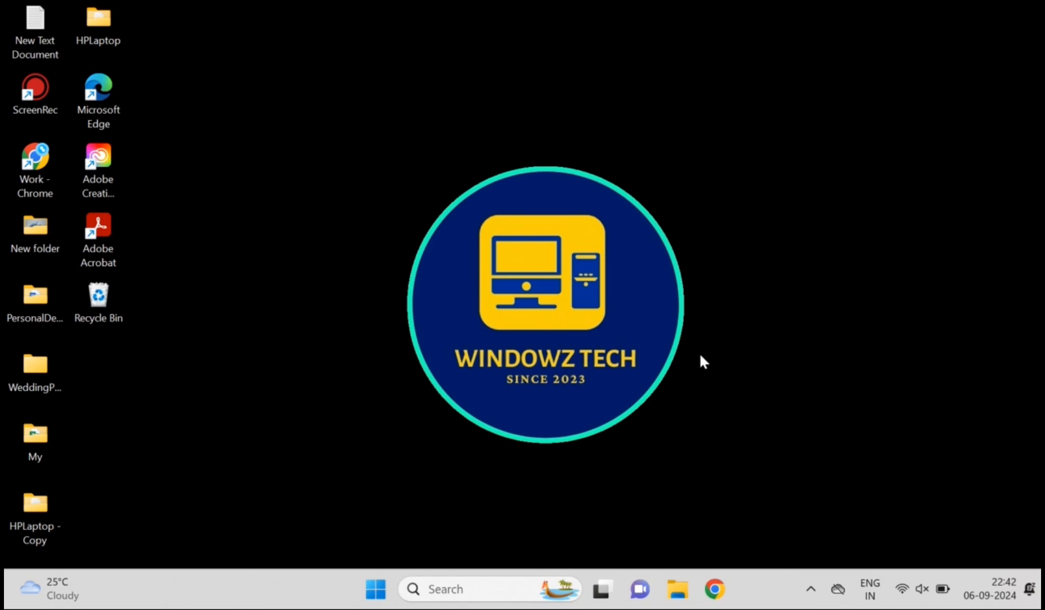
Launch Command Prompt through the Win+R Run dialog with 'cmd'
key(win+r)
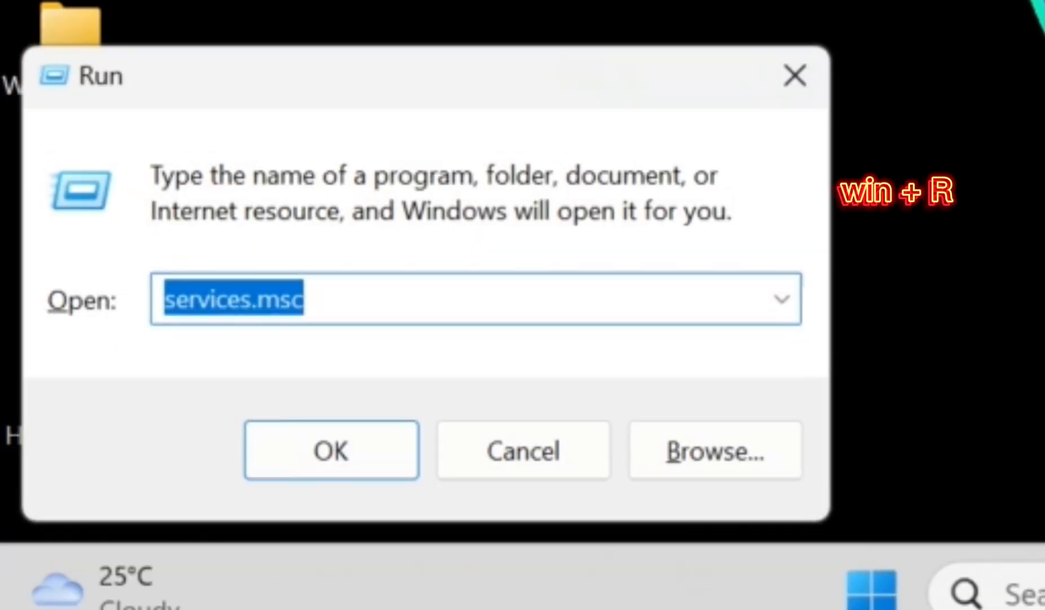
text(cm)
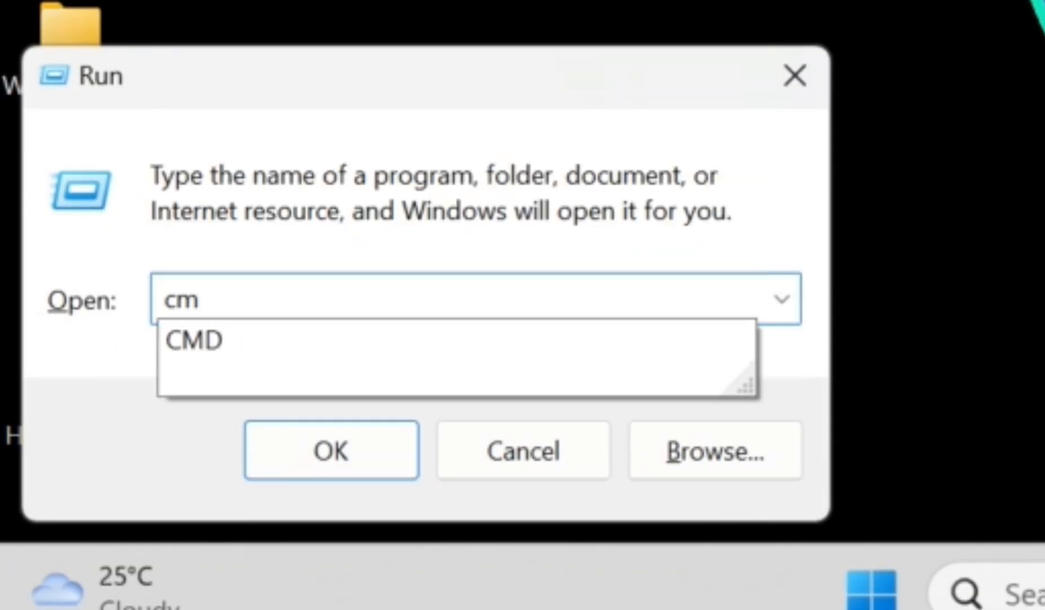
click(331, 449)
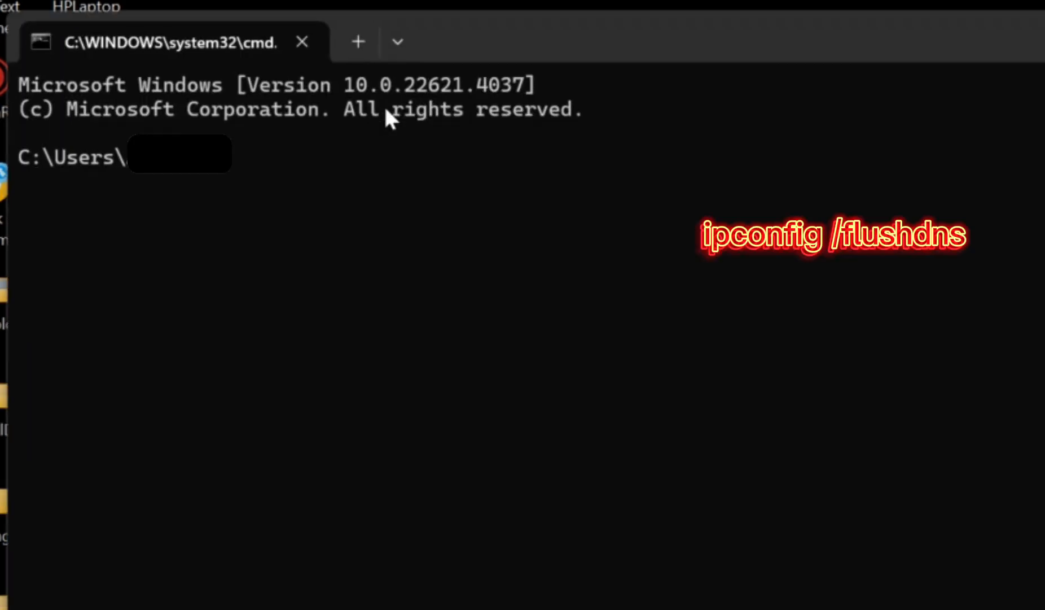
Run 'ipconfig /flushdns' to flush the DNS cache, then close Command Prompt
text(config)
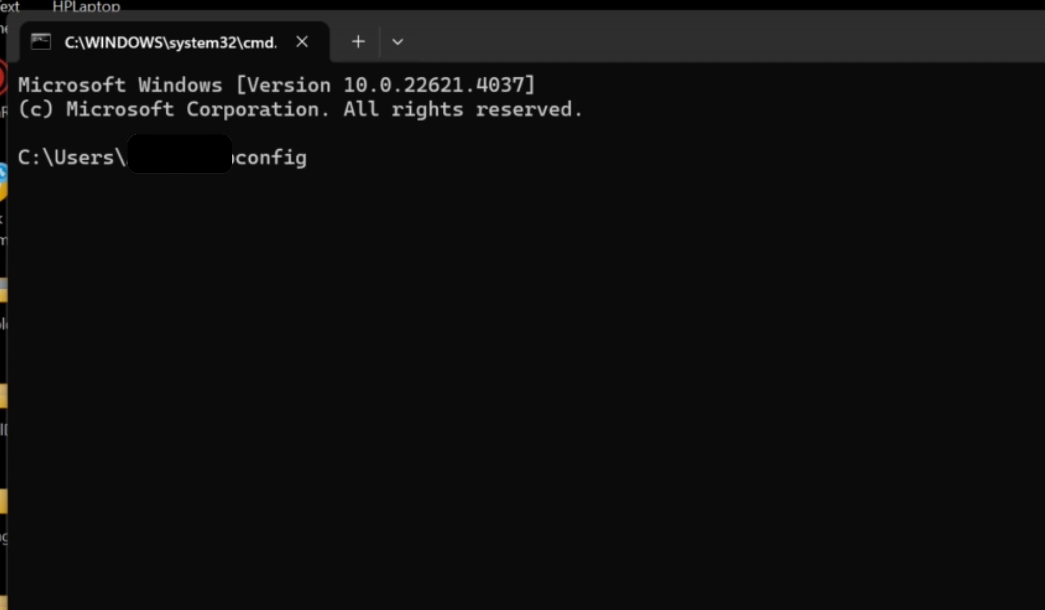
text(/f)
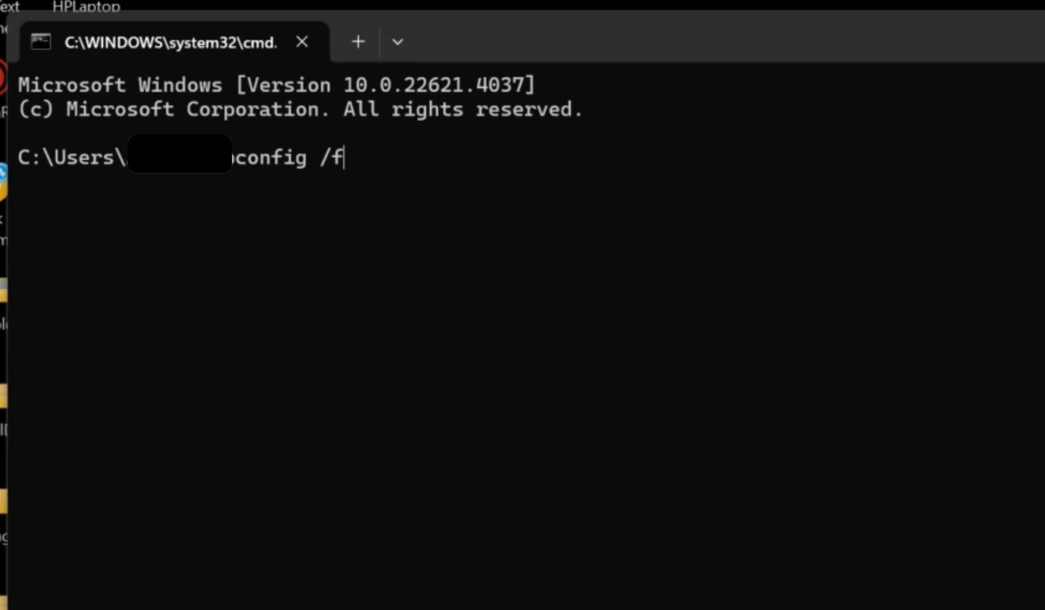
text(lushd)
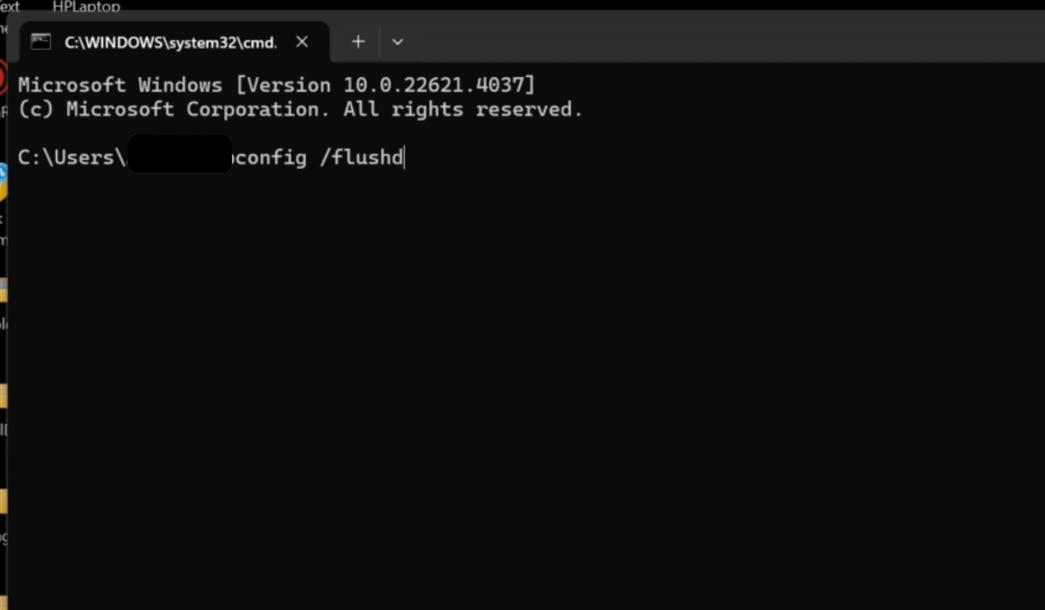
text(ns)
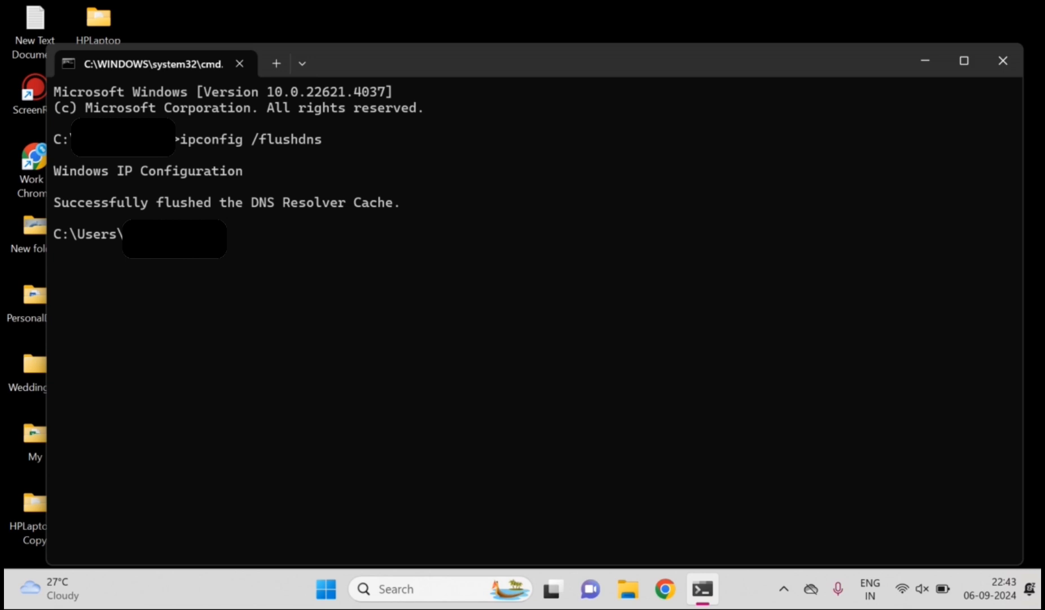
mouse_move(925, 61)
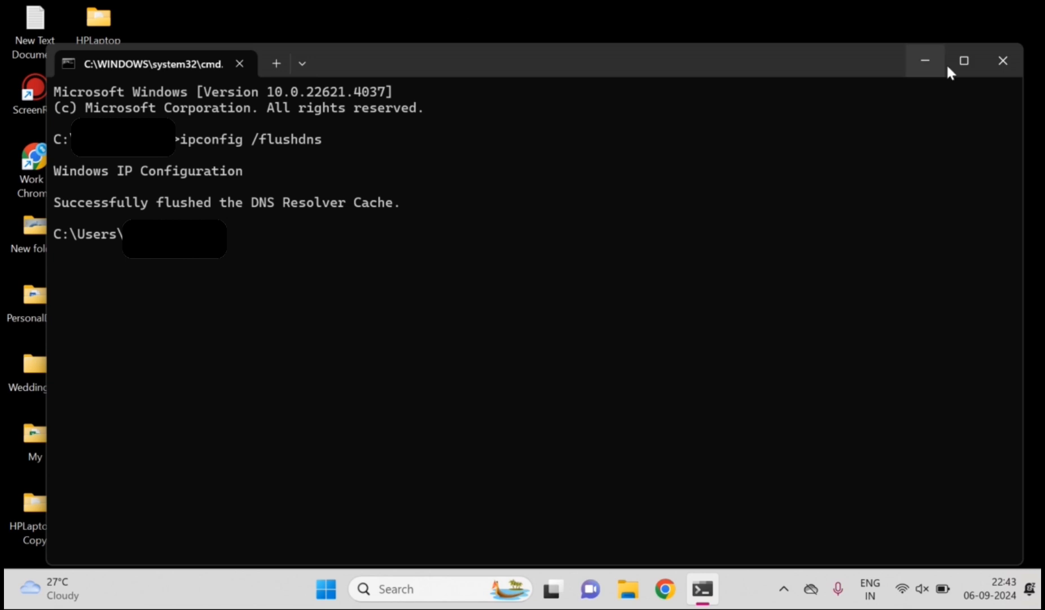
click(1002, 60)
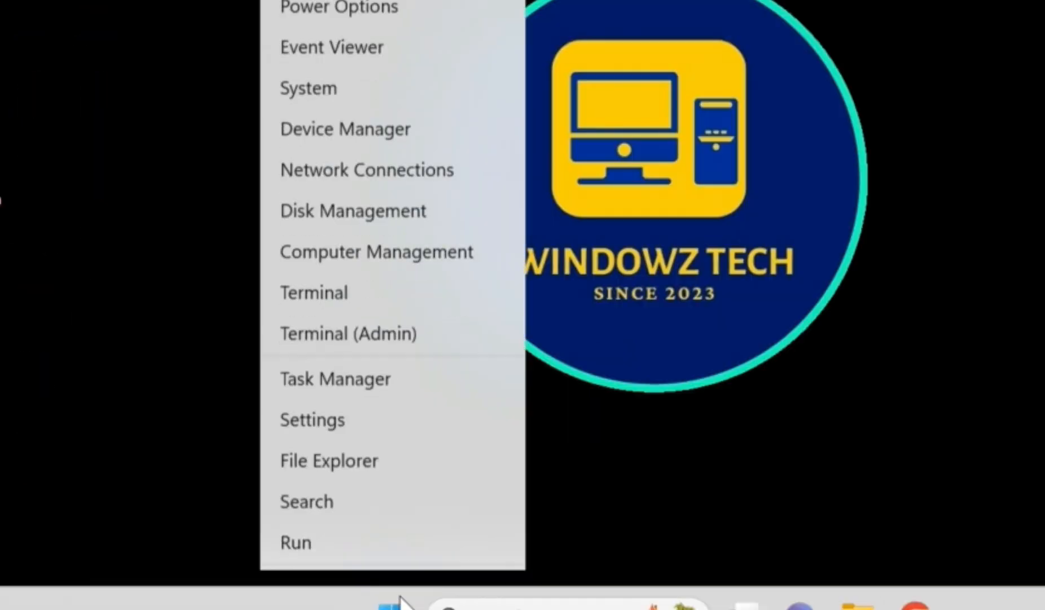
Check the Proxy settings show 'Use a proxy server' Off, then open Windows Security
click(312, 420)
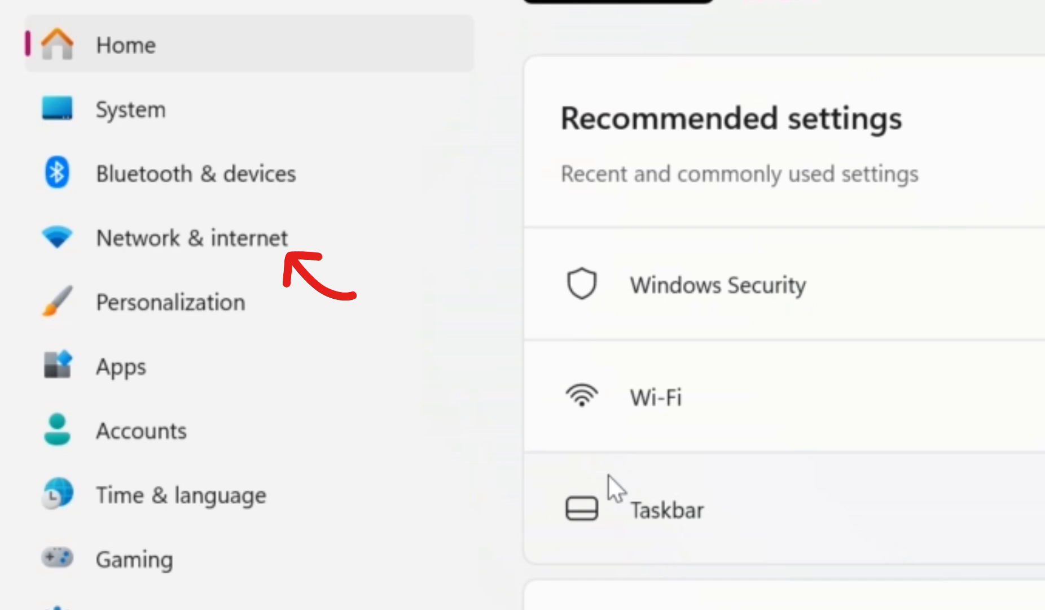
mouse_move(163, 260)
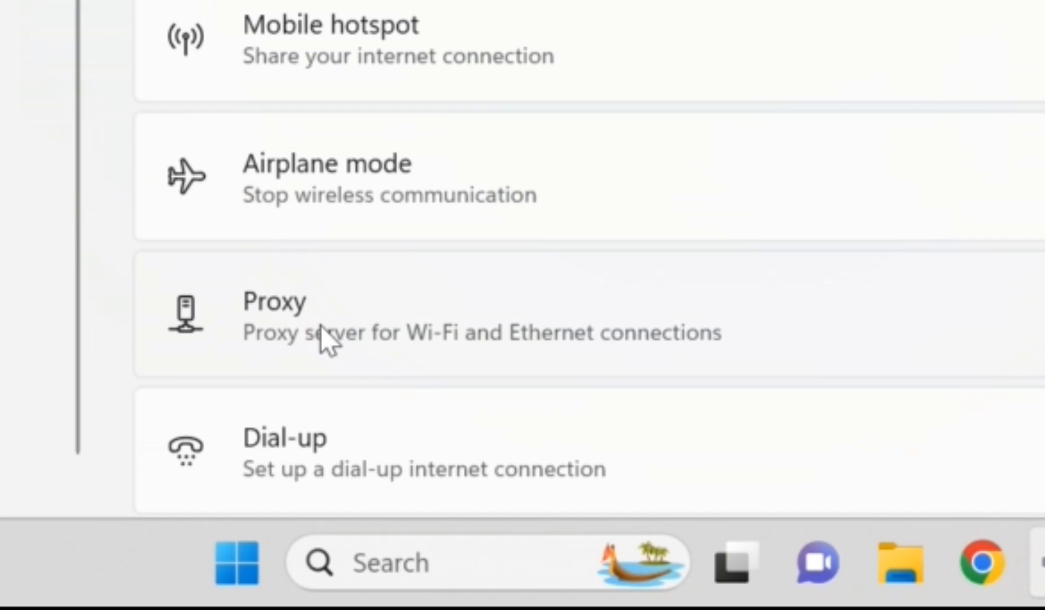
click(274, 313)
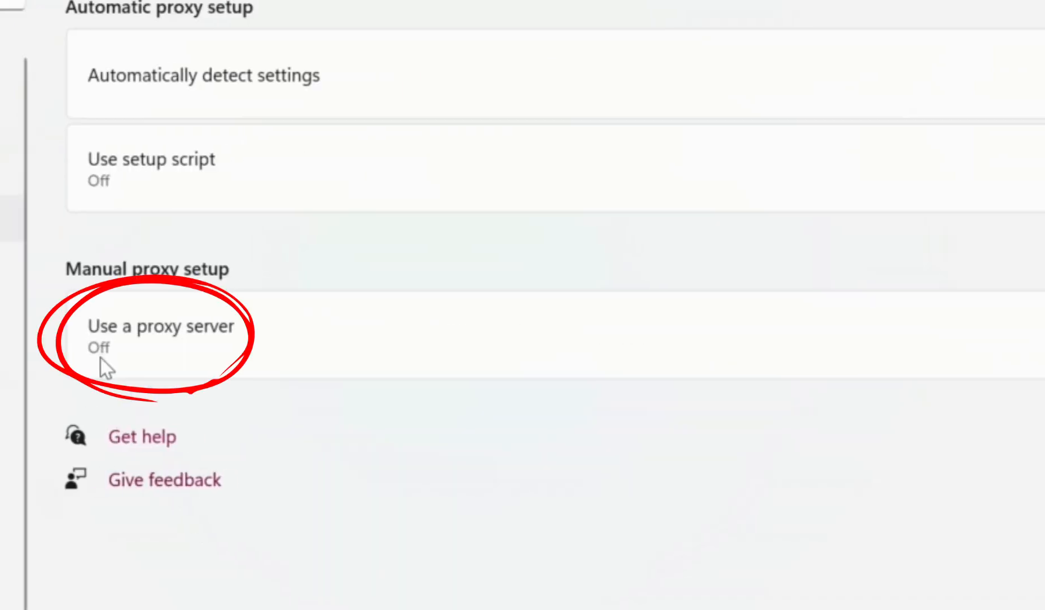
mouse_move(136, 379)
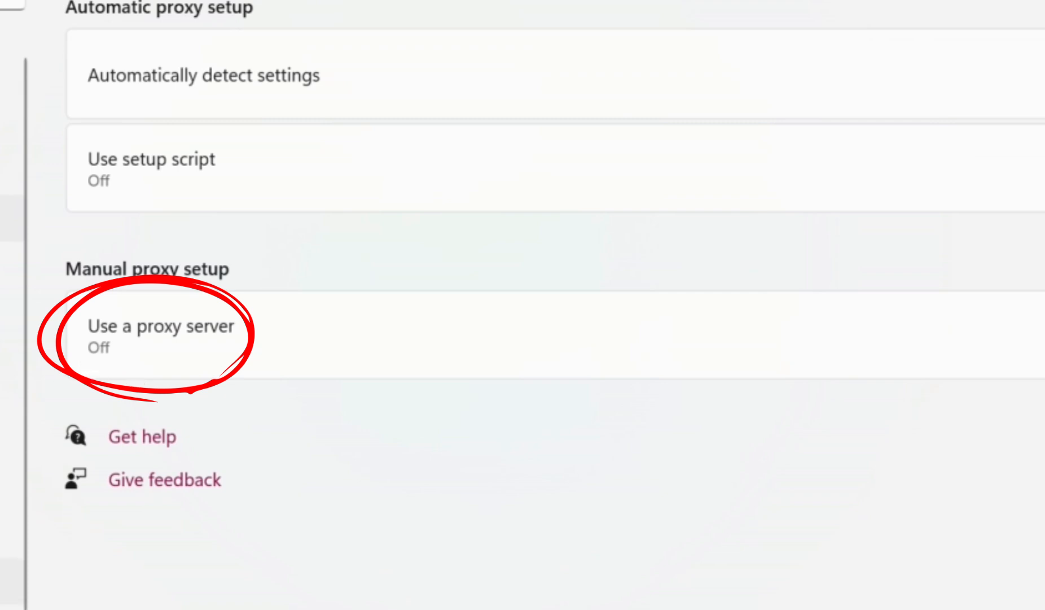
click(99, 521)
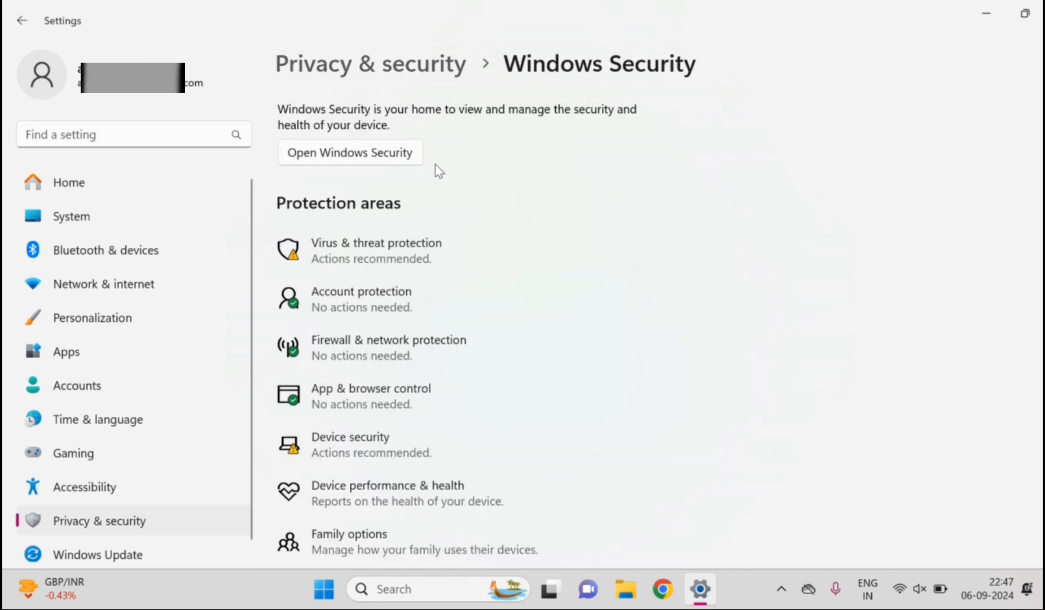
View Firewall & network protection, on for domain, private and public networks, and open allowed apps
scroll(down, 3)
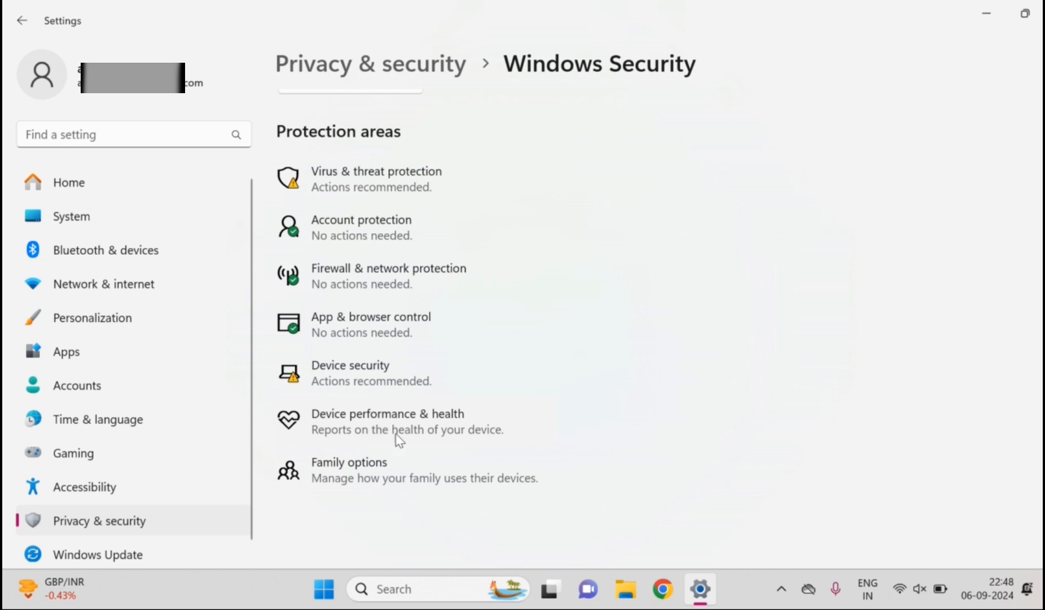
click(386, 422)
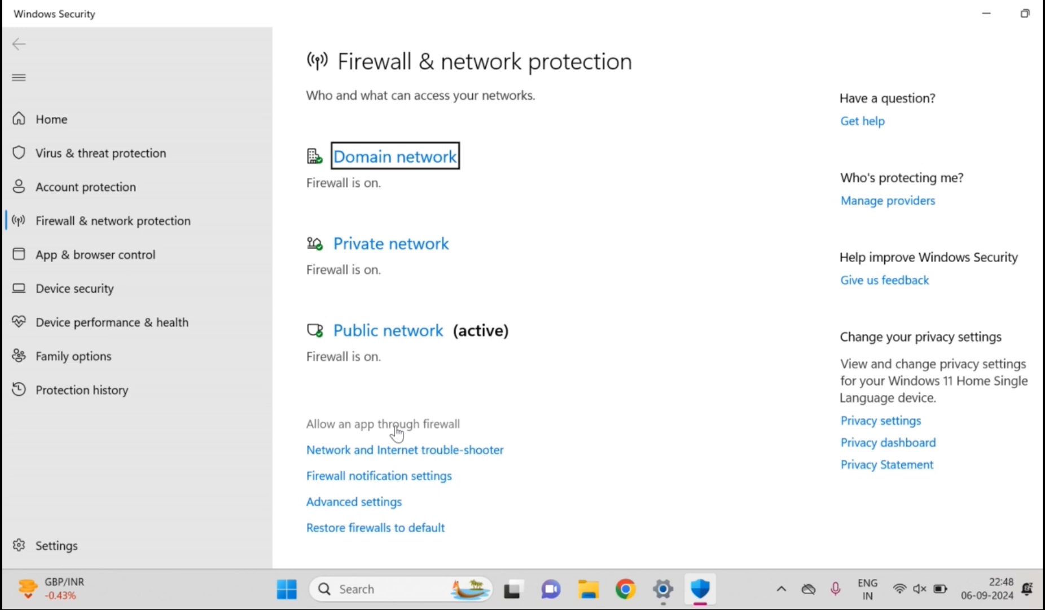
click(382, 423)
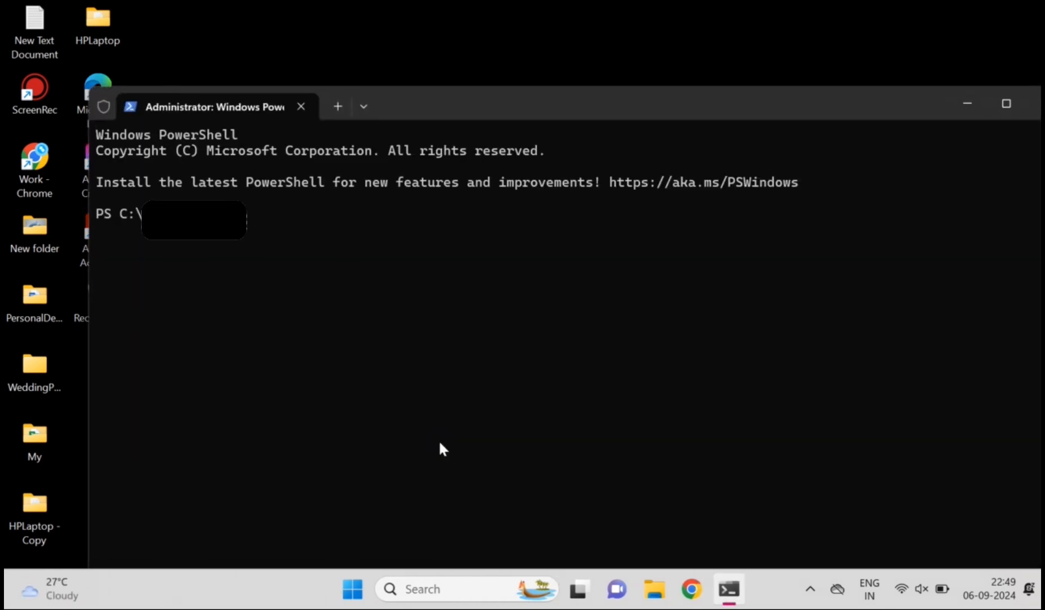
Run the netsh network reset command in the administrator PowerShell window
text(ne)
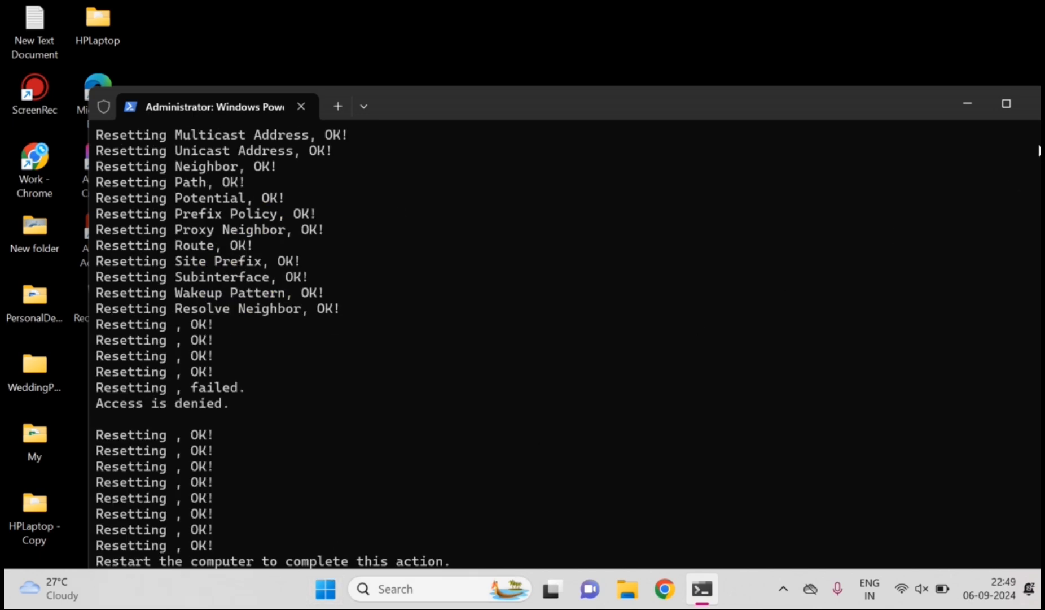
mouse_move(92, 533)
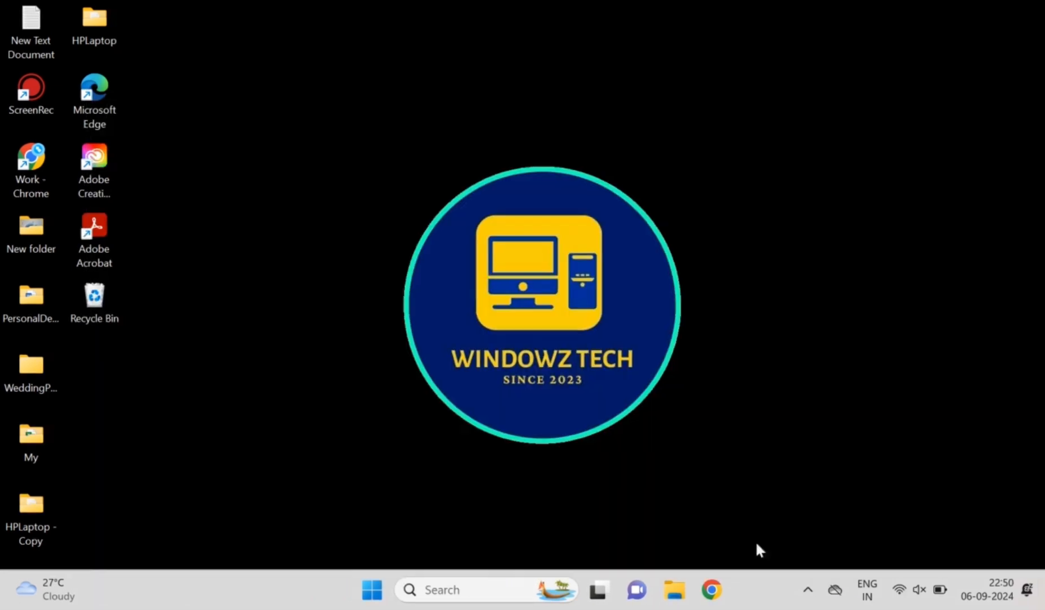
Open Chrome's Manage Extensions page and switch off the Google Docs Offline toggle
click(711, 589)
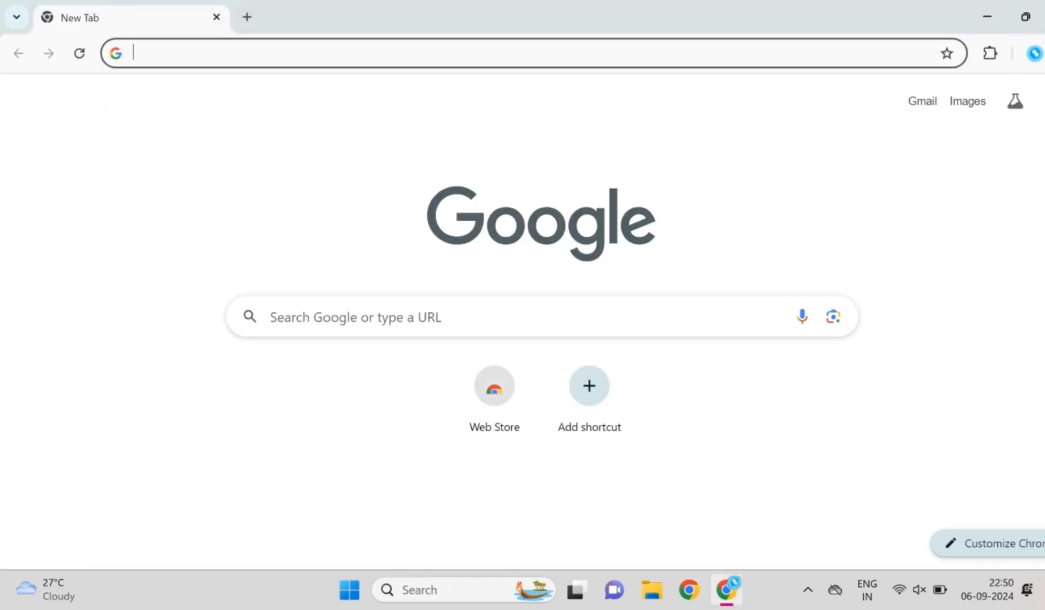
click(1041, 53)
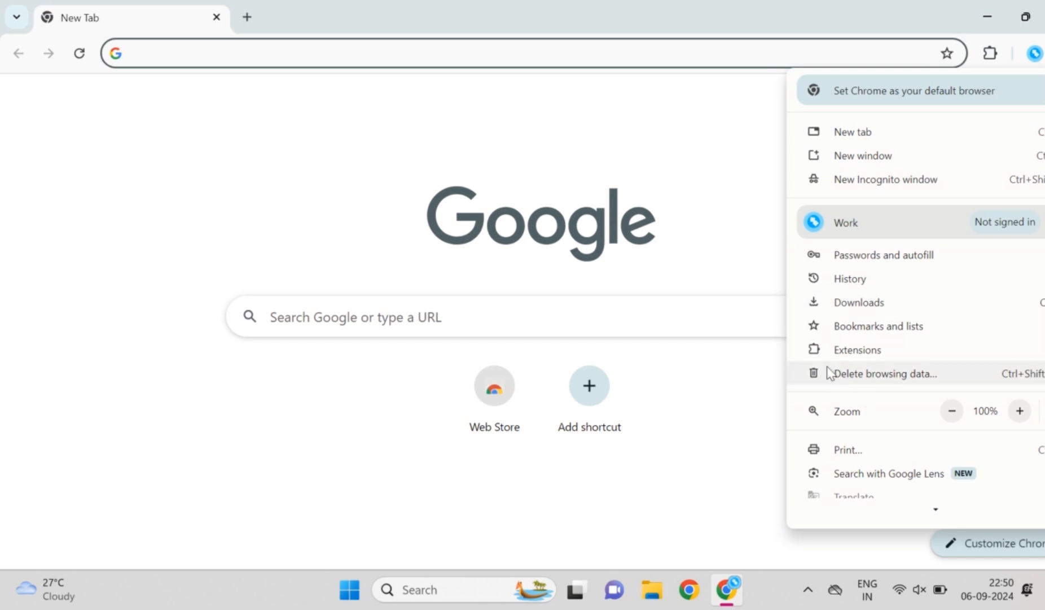
mouse_move(858, 349)
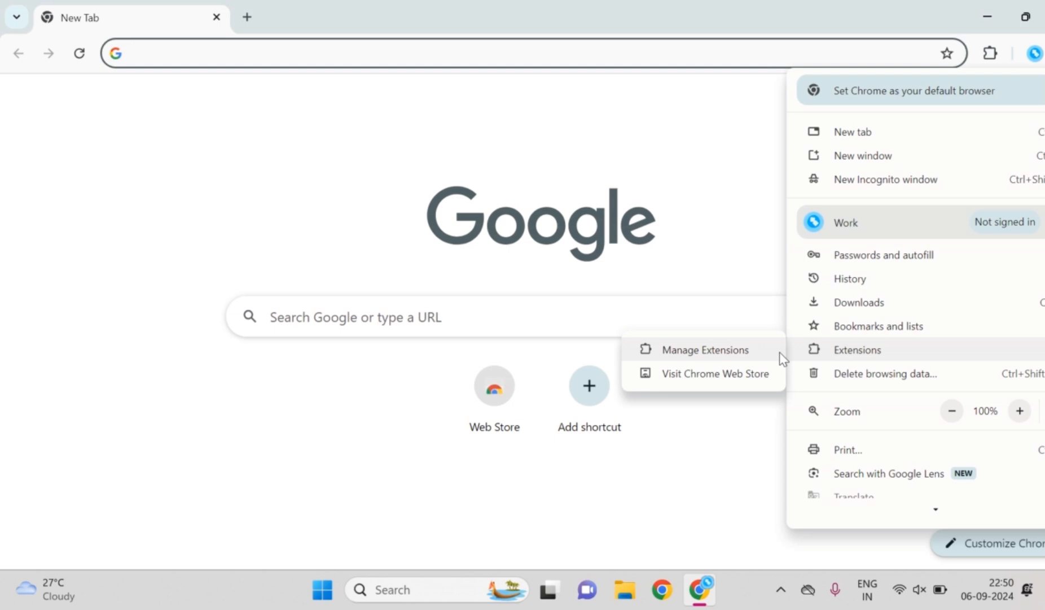
click(704, 348)
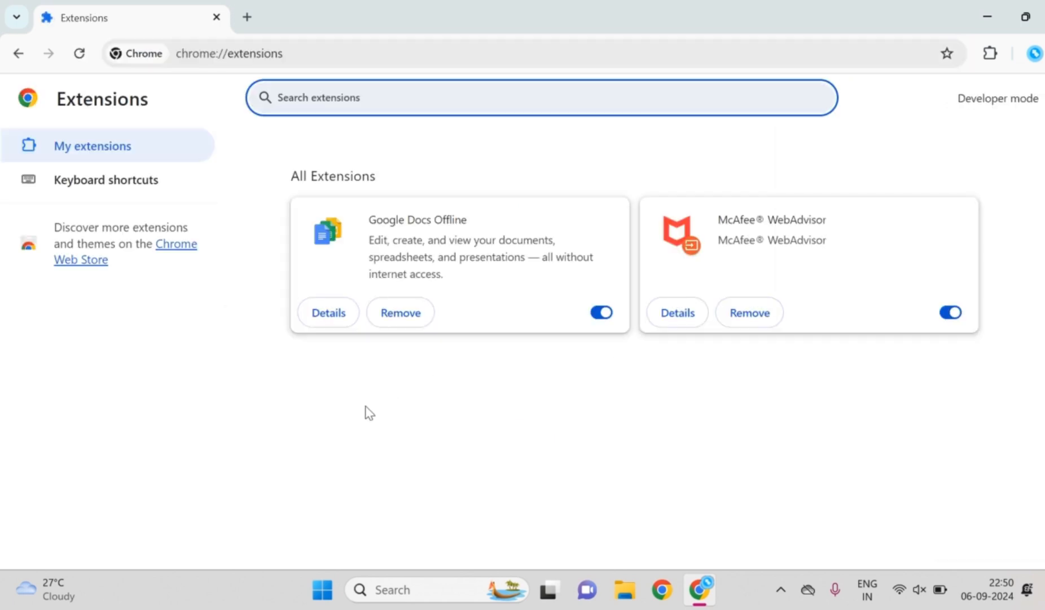
mouse_move(450, 344)
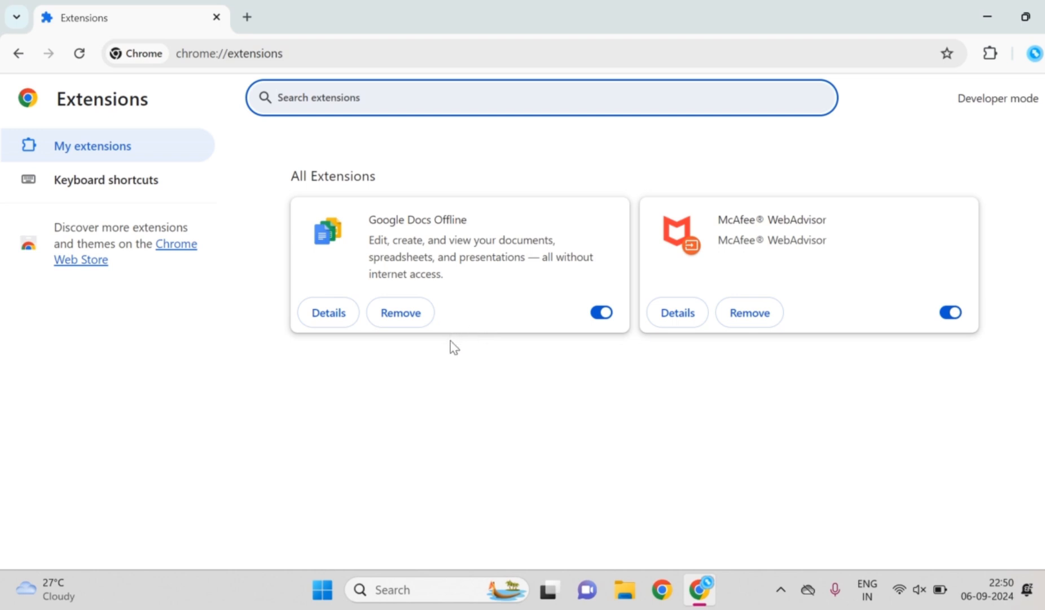
mouse_move(601, 312)
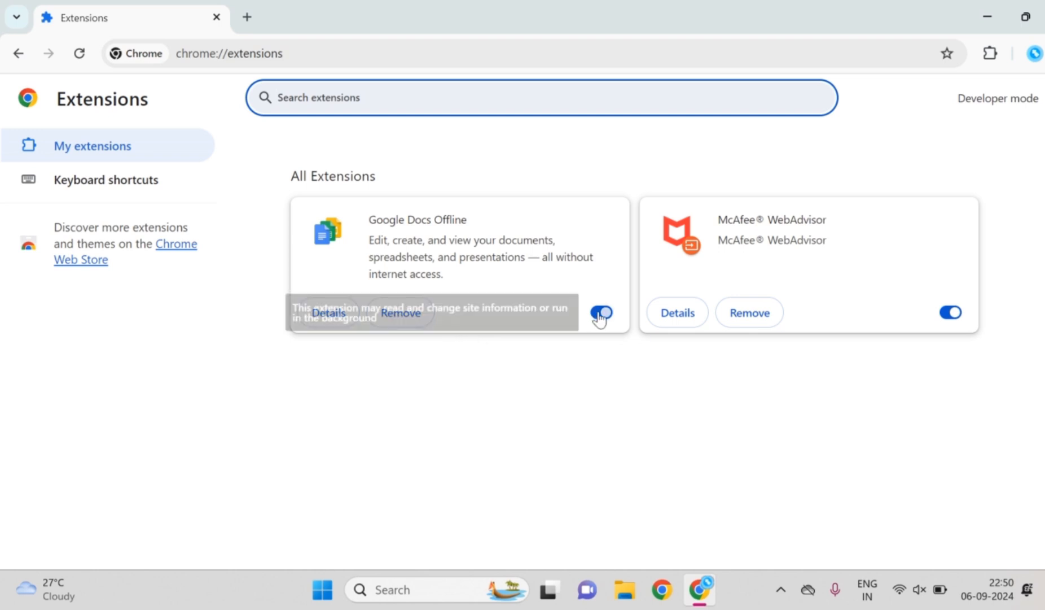
click(950, 312)
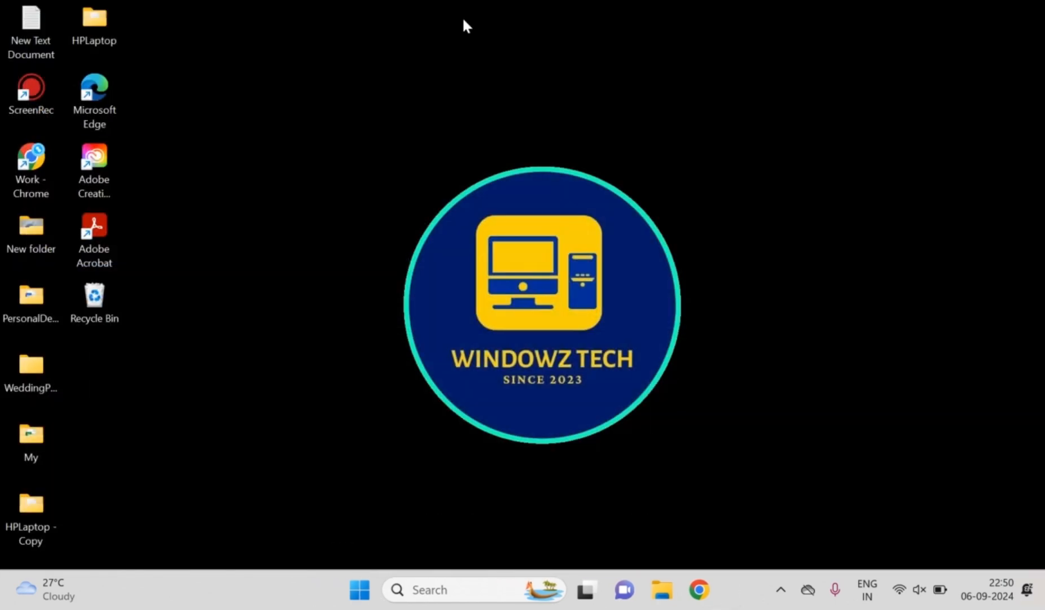
Open Chrome's About page with the Work profile, showing version 128.0.6613.120 up to date
click(698, 589)
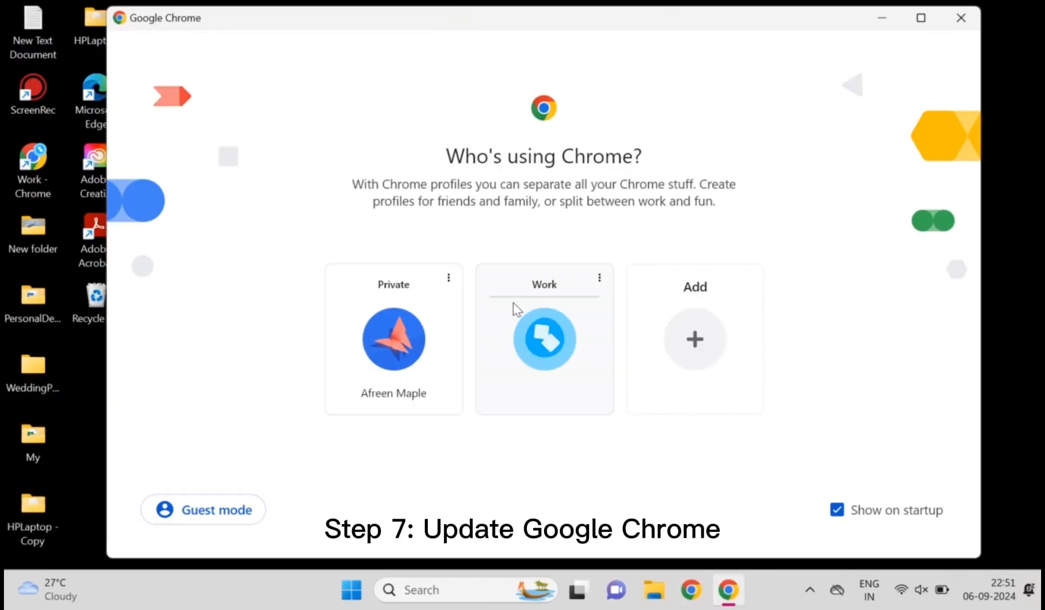
click(543, 339)
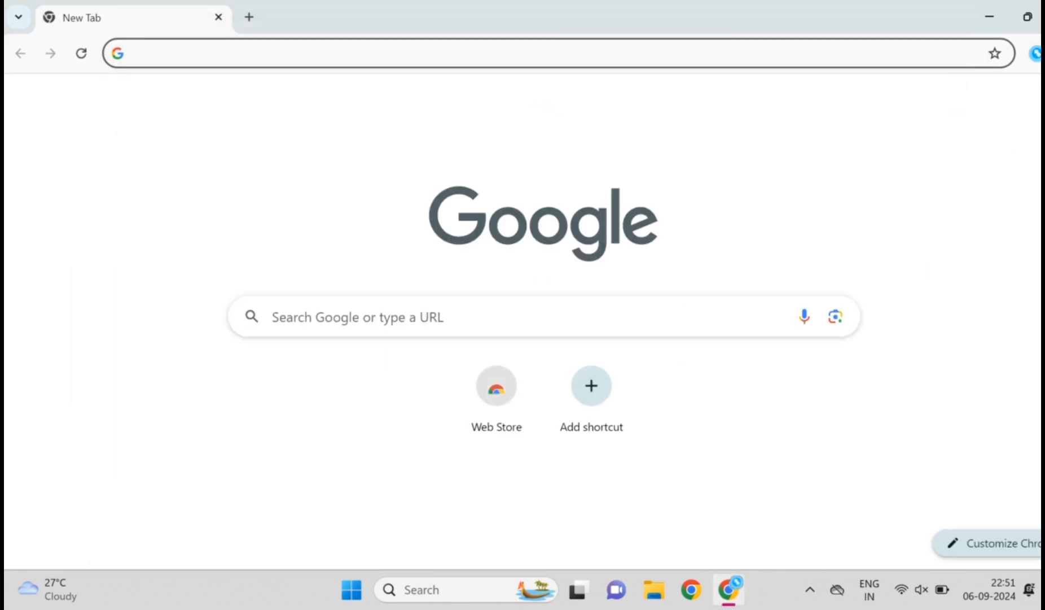
click(1040, 54)
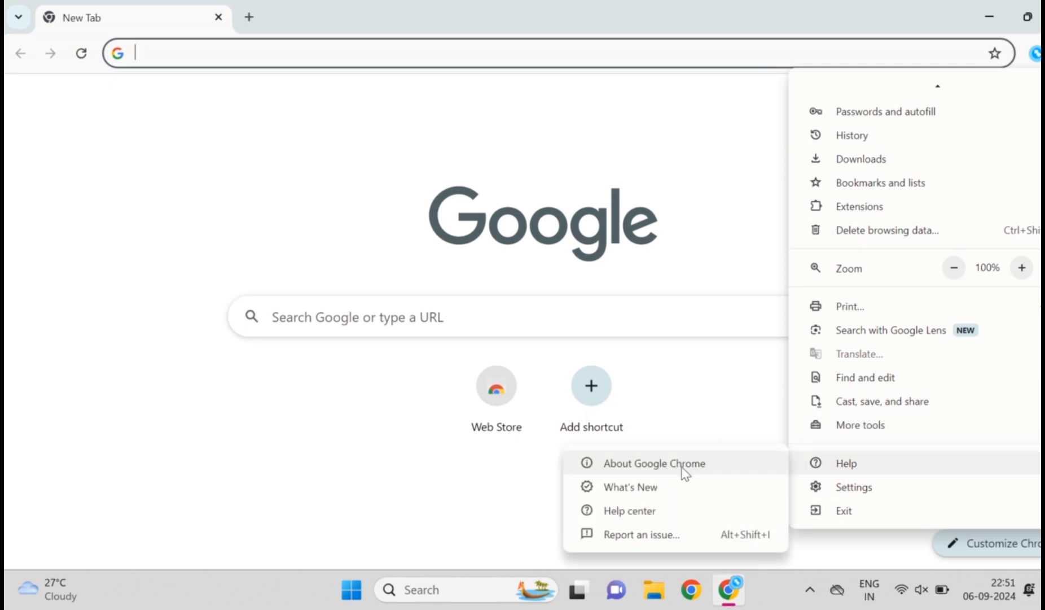
click(655, 462)
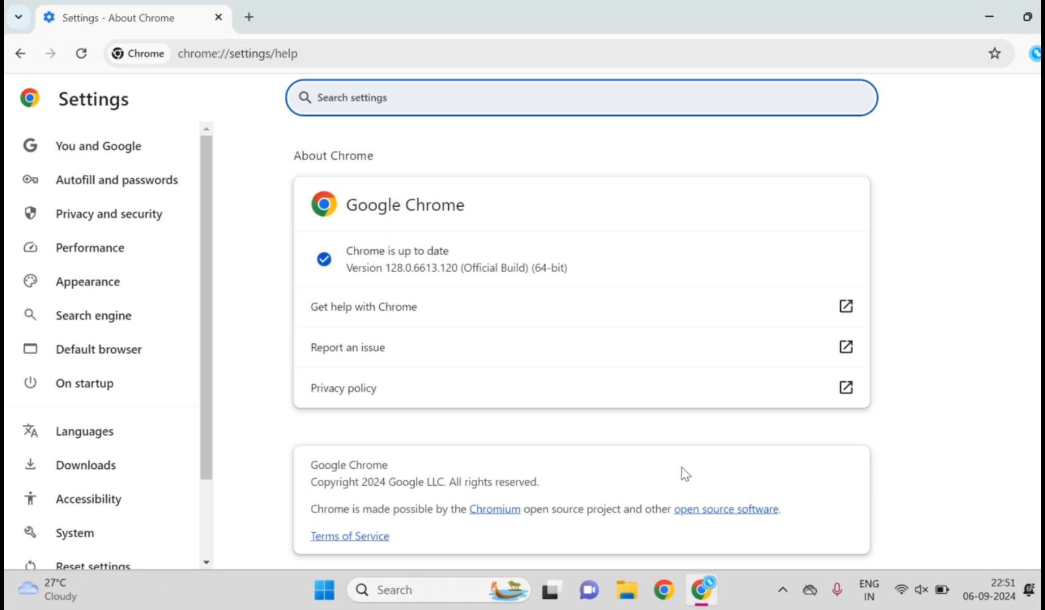
mouse_move(1006, 185)
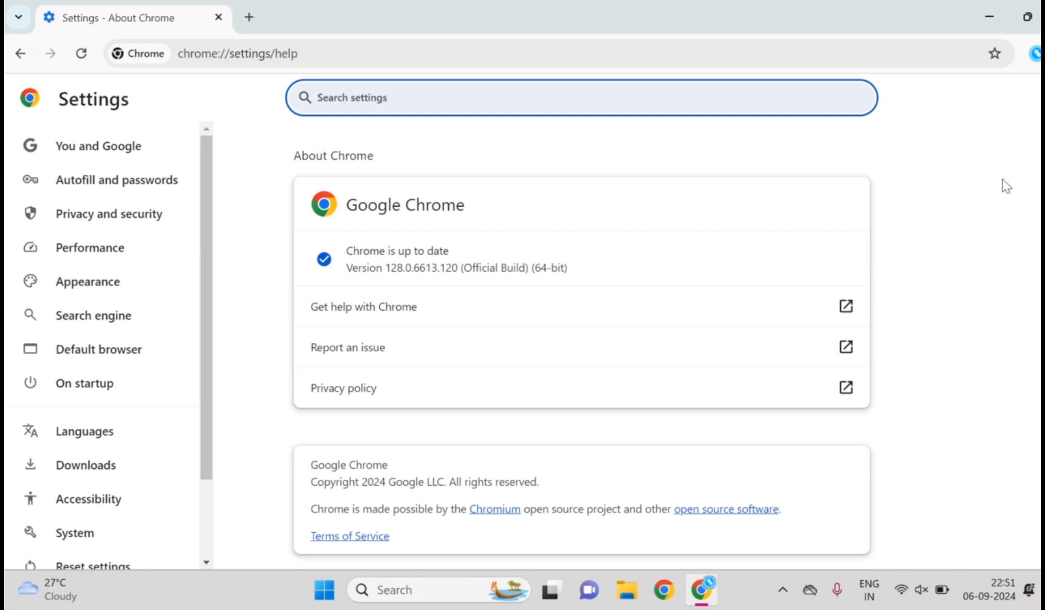